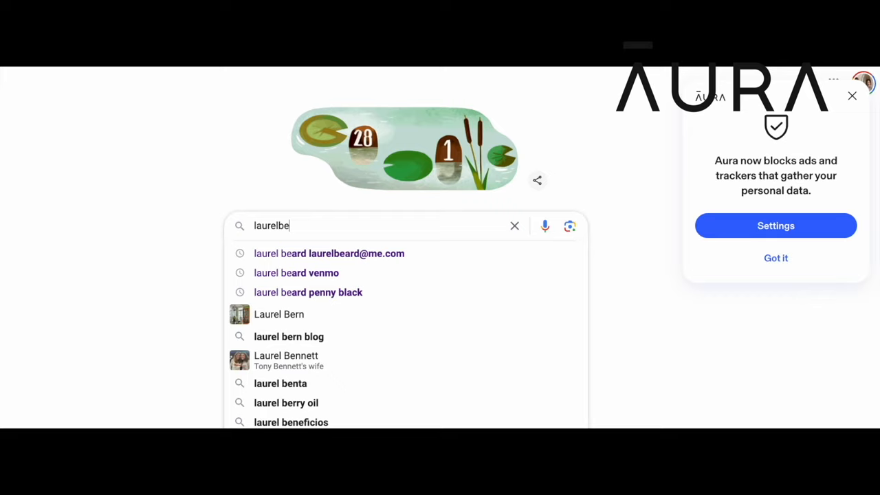
Step: Run a Google search combining the person's name with their email address
{"action": "left_click", "coordinate": [329, 253]}
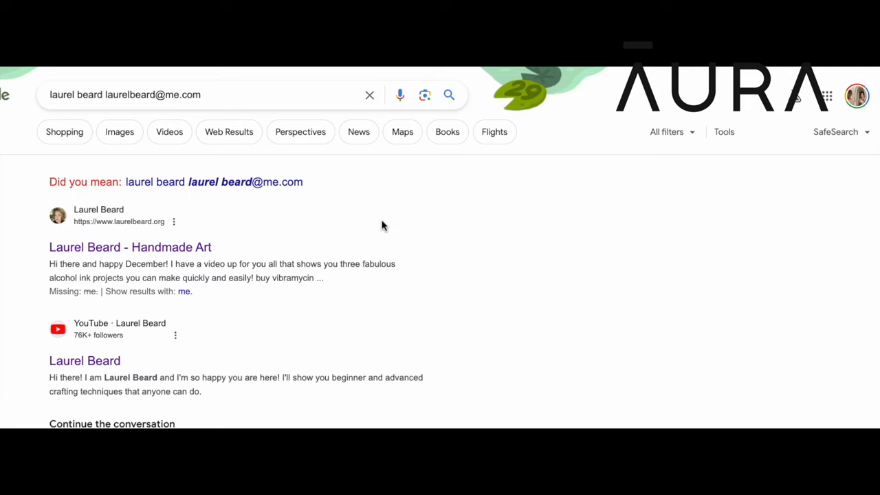
Step: Show the data broker and people-search sites with first removals in progress
{"action": "left_click", "coordinate": [856, 96]}
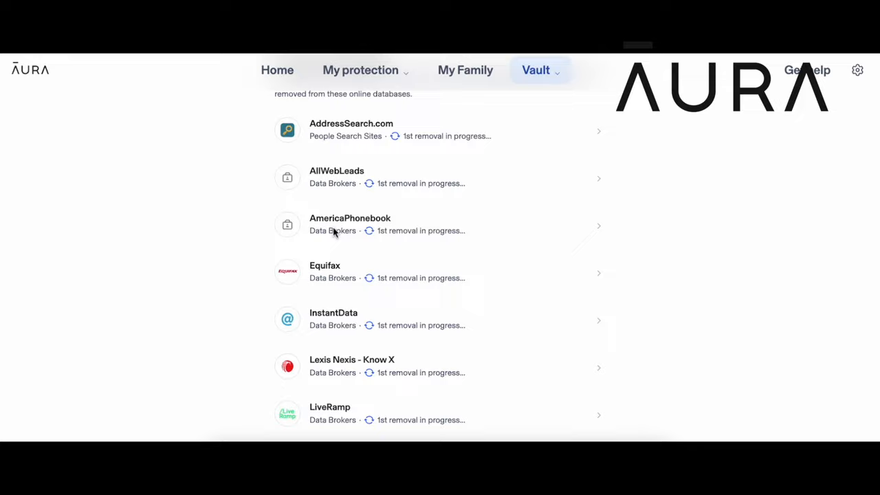
Step: Open the Valpak entry to view its successful opt-out removal details
{"action": "scroll", "scroll_direction": "down", "scroll_amount": 3}
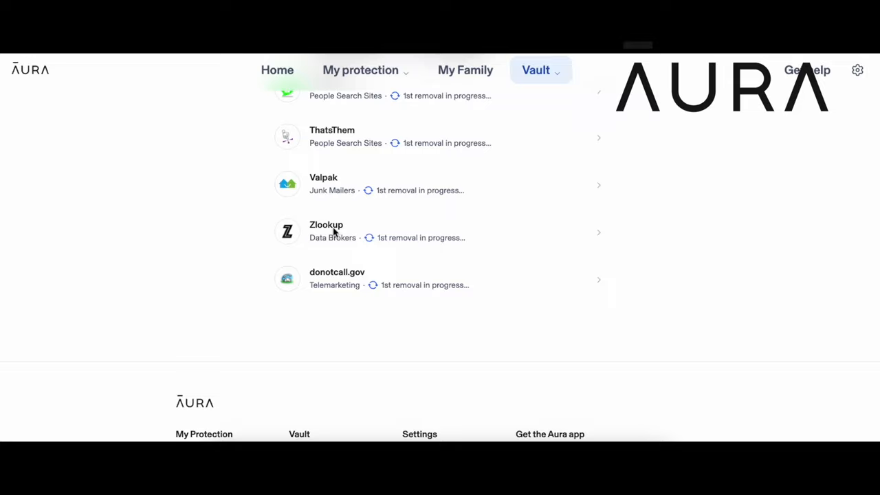
{"action": "scroll", "scroll_direction": "down", "scroll_amount": 3}
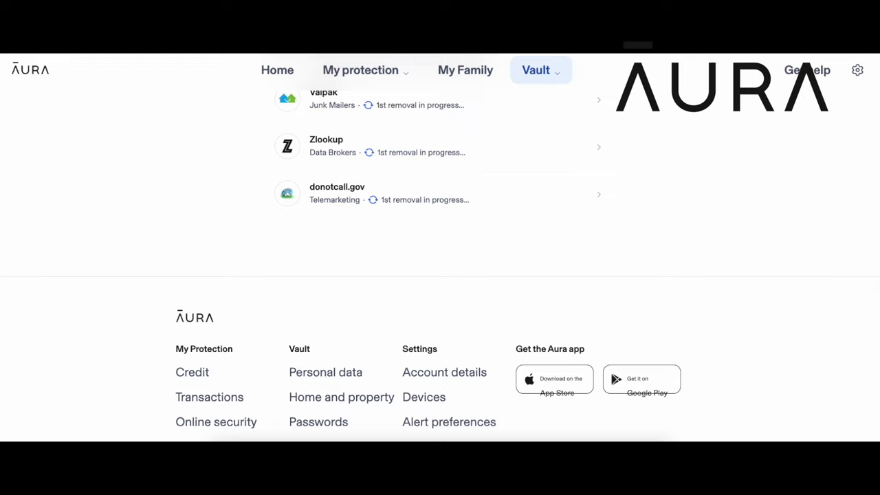
{"action": "left_click", "coordinate": [440, 99]}
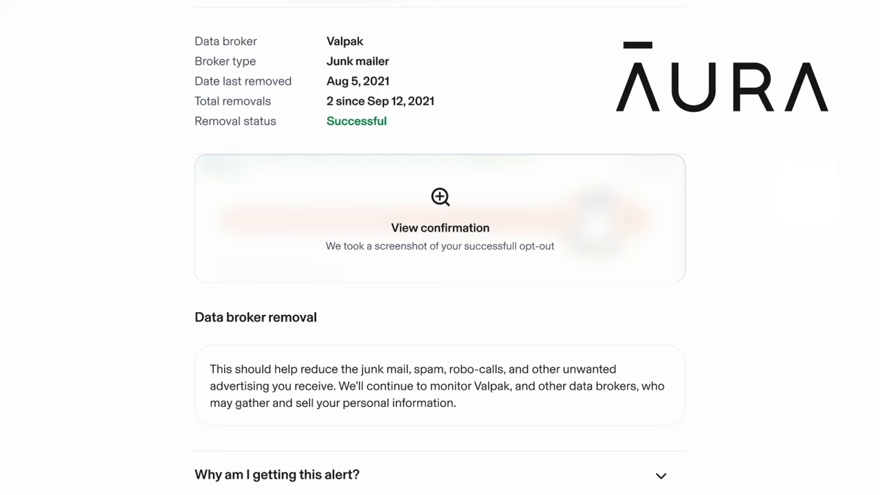